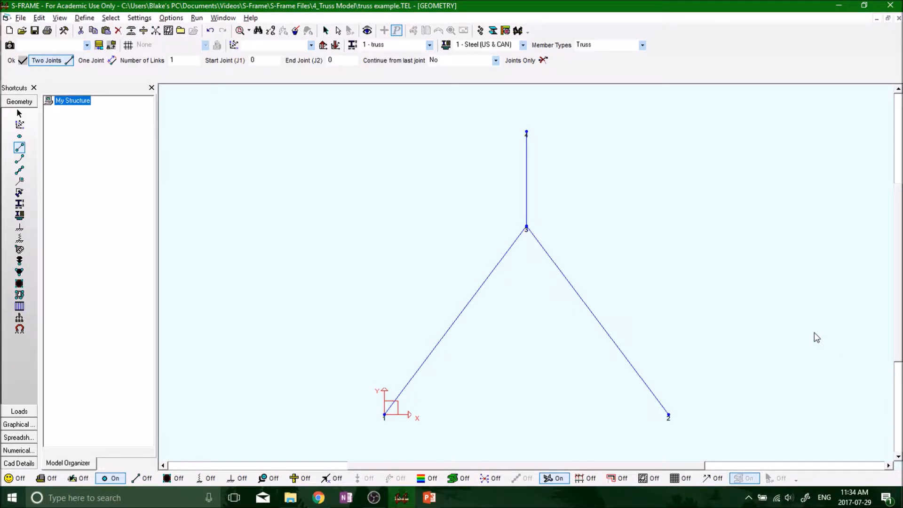
mouse_move(451, 307)
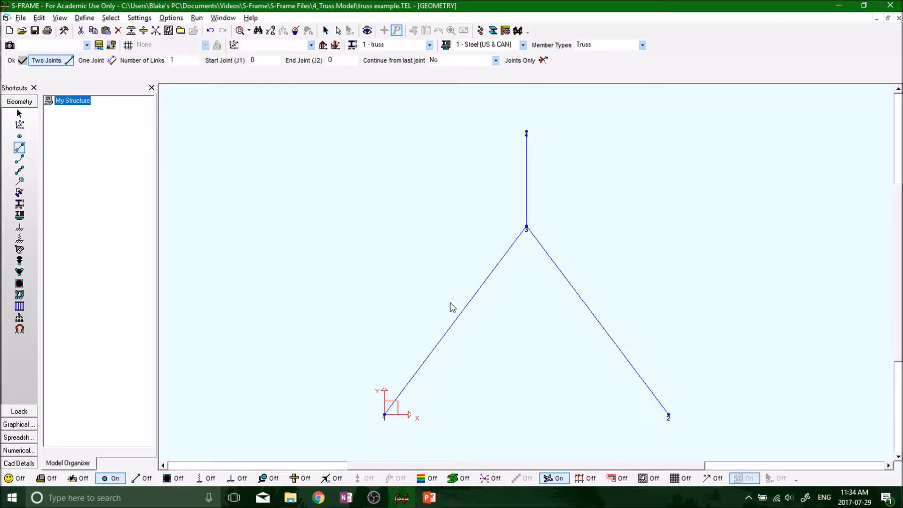
mouse_move(529, 199)
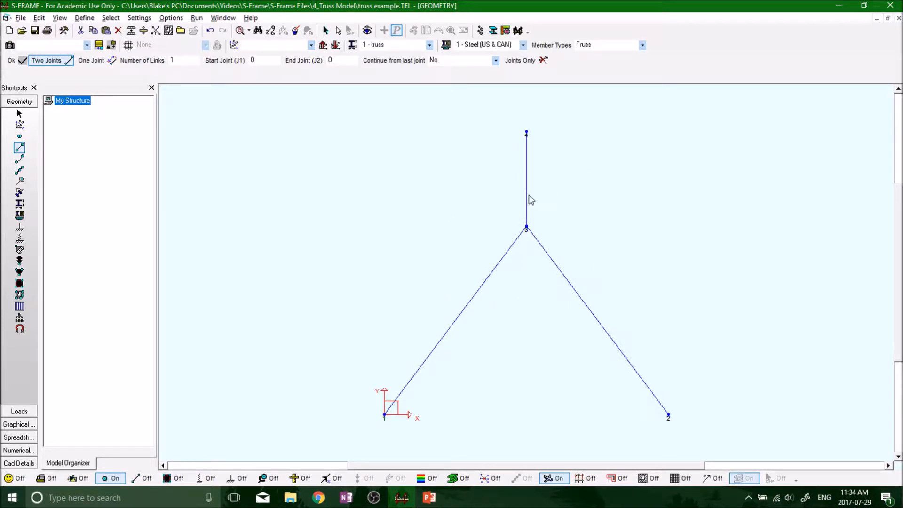
mouse_move(521, 200)
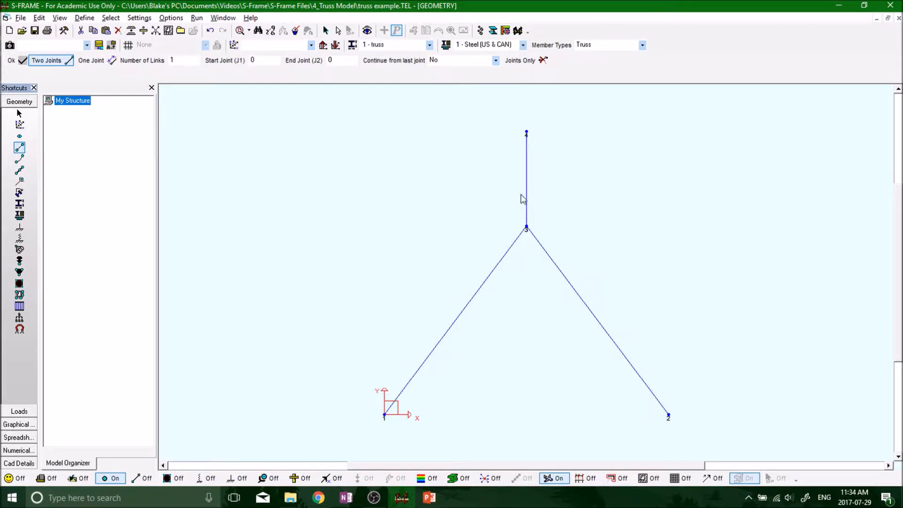
mouse_move(20, 148)
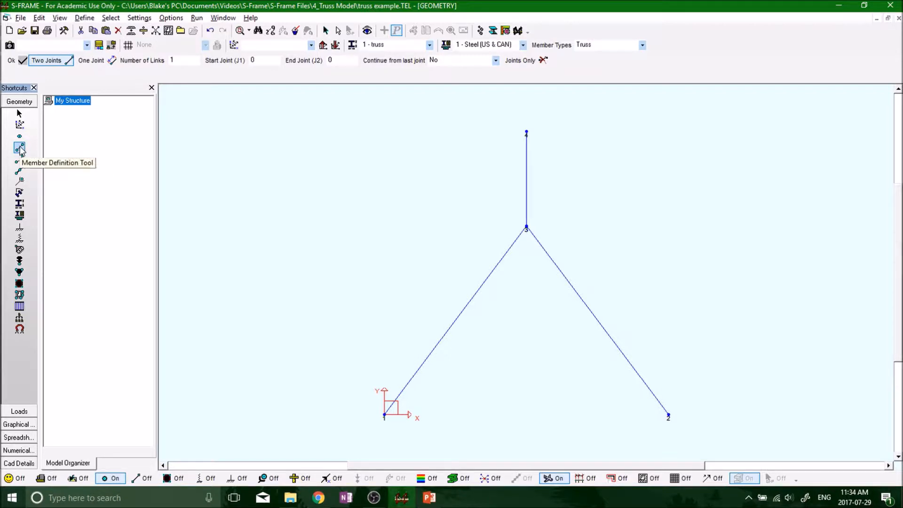
mouse_move(528, 192)
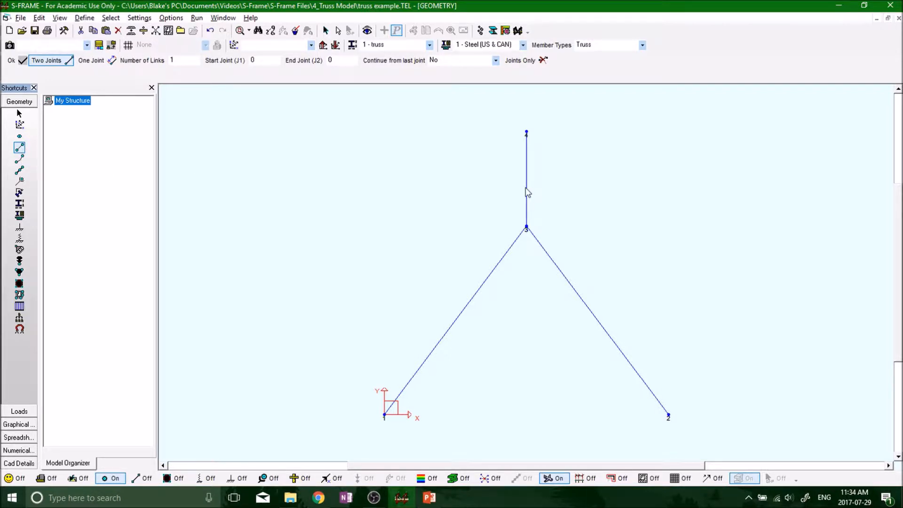
- Confirm all three members are truss type in the member properties table, then switch to section assignment
right_click(525, 192)
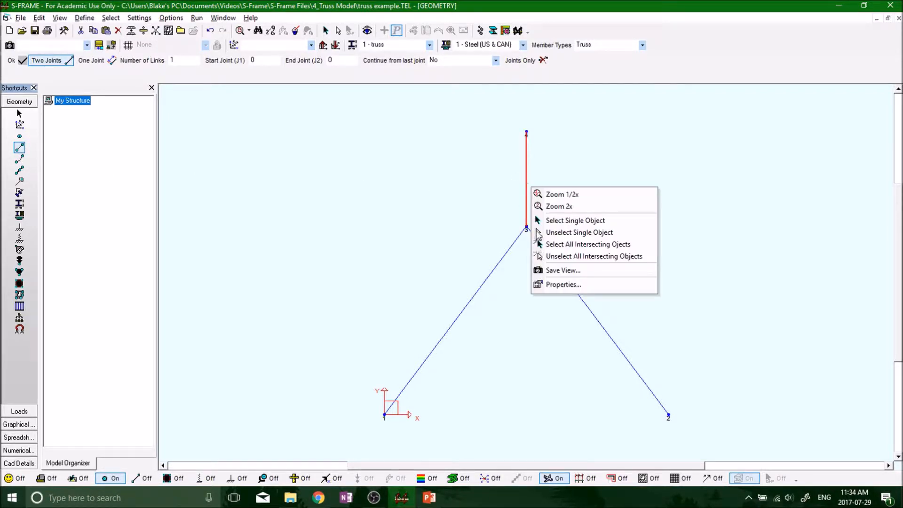
click(562, 284)
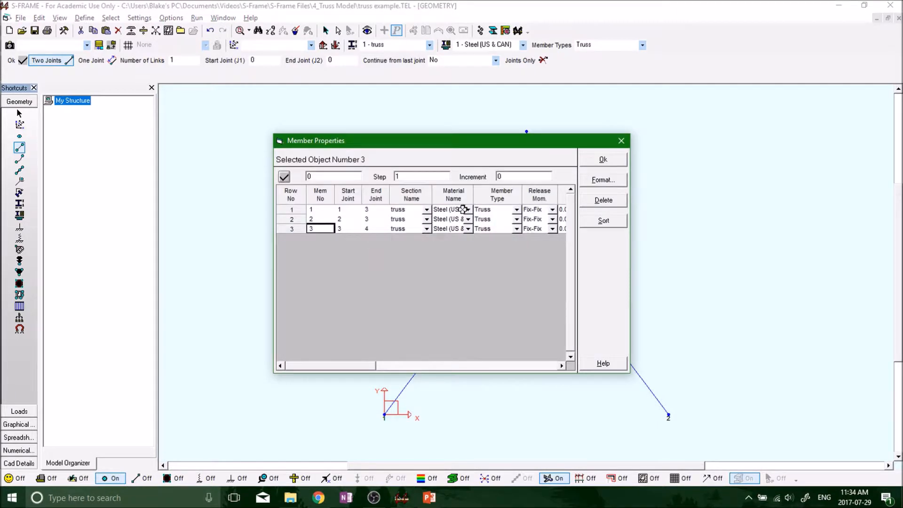
click(497, 194)
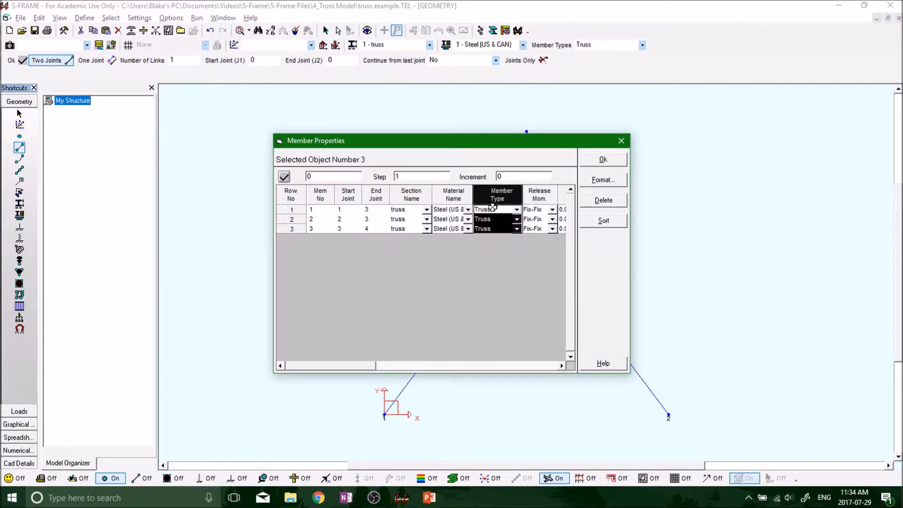
mouse_move(575, 242)
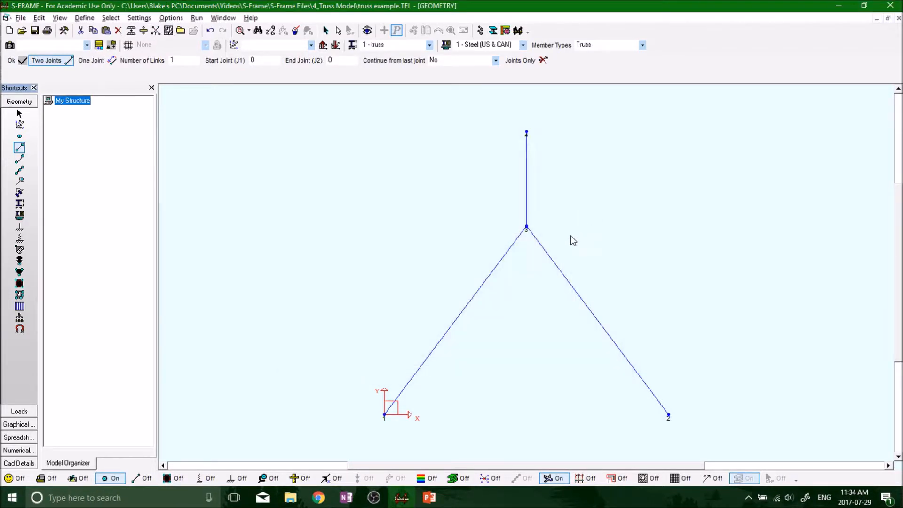
mouse_move(8, 258)
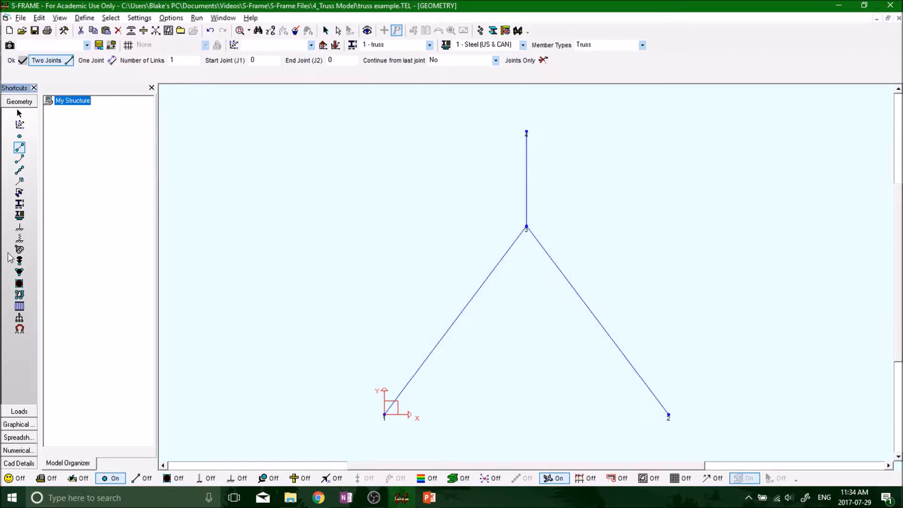
mouse_move(19, 206)
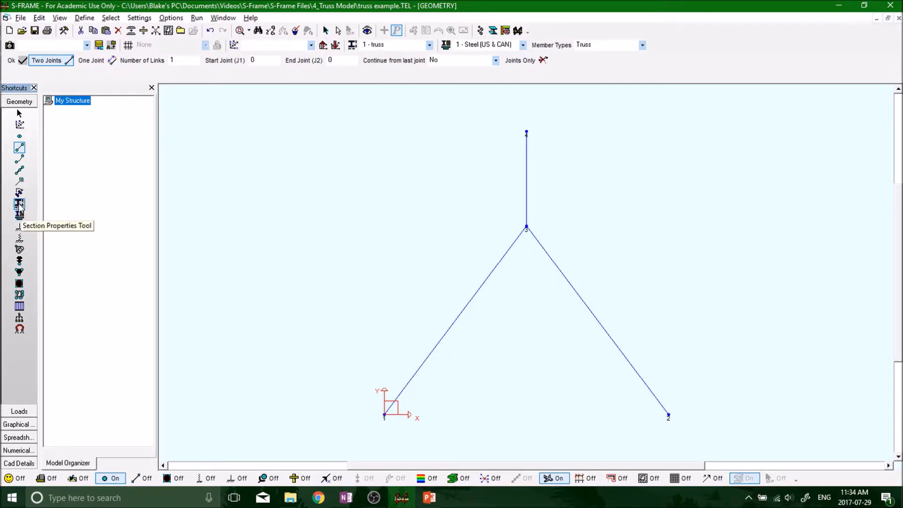
mouse_move(18, 207)
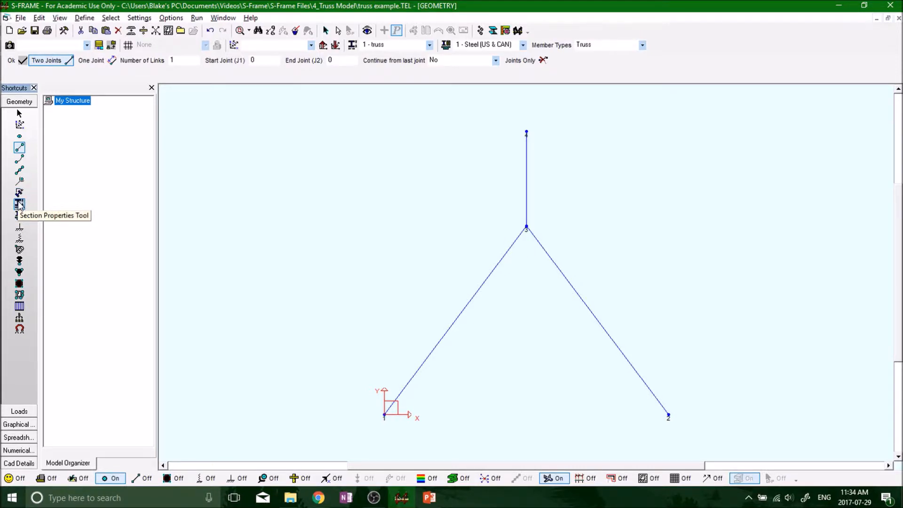
click(19, 203)
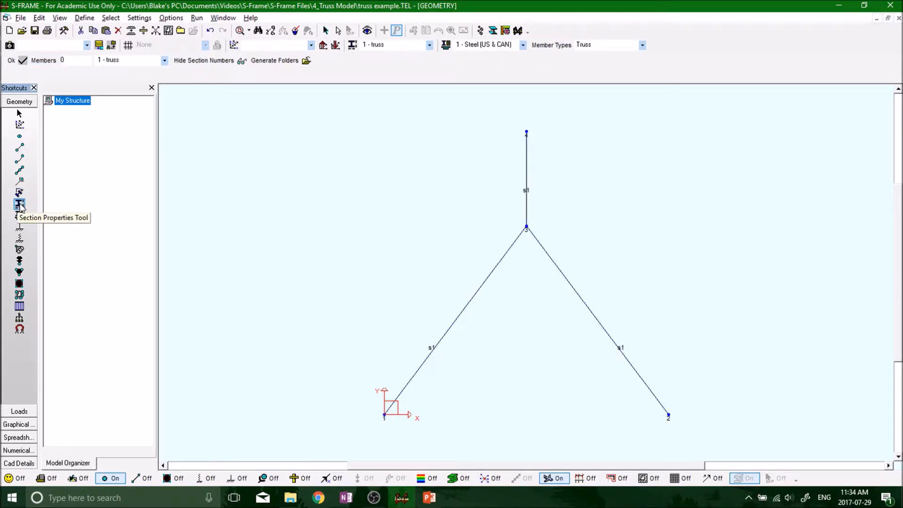
- Load the 'truss' section in the section properties editor, showing gross area 5.0E-03 m²
click(19, 204)
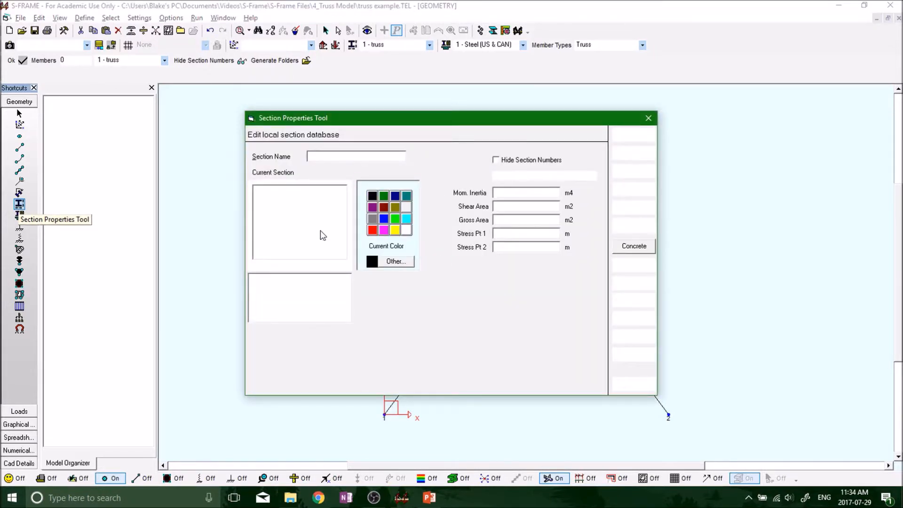
click(262, 189)
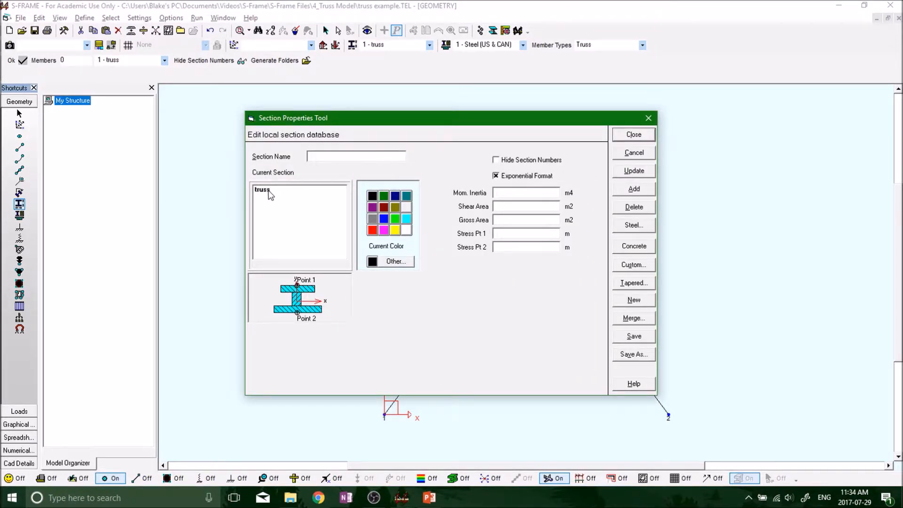
click(263, 189)
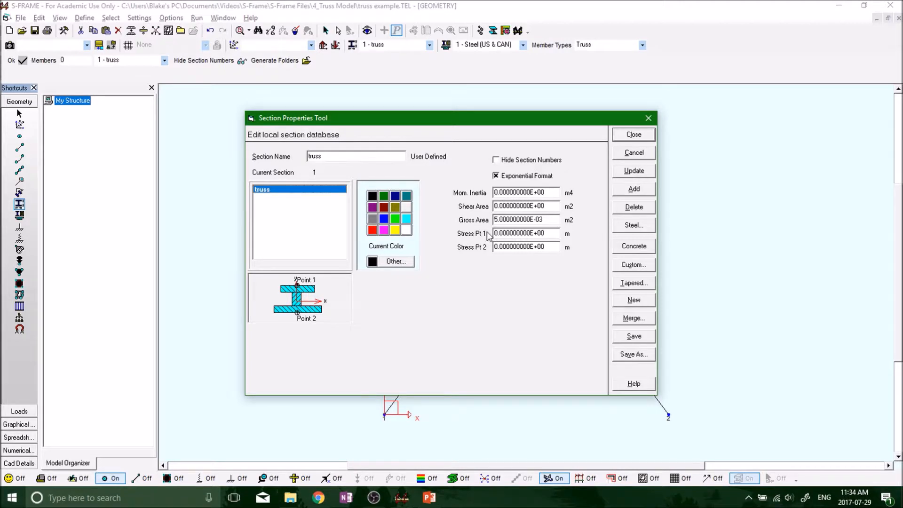
mouse_move(480, 208)
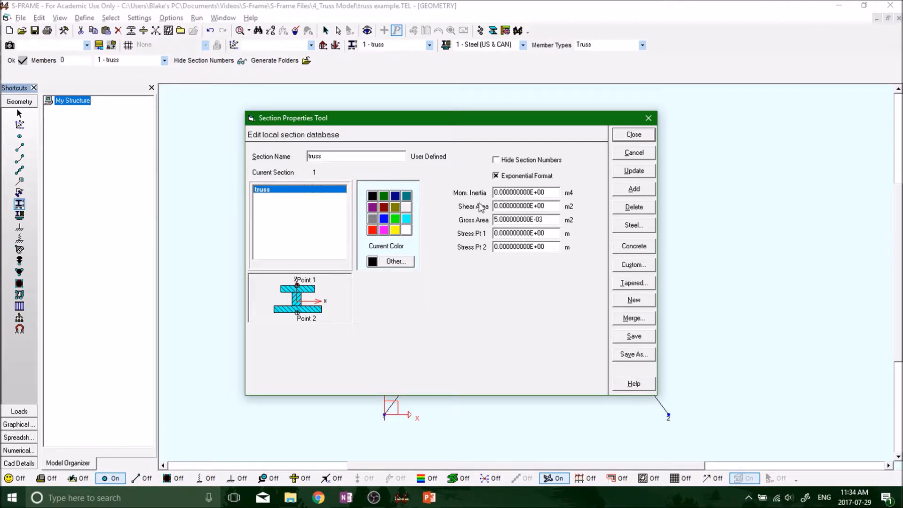
mouse_move(436, 215)
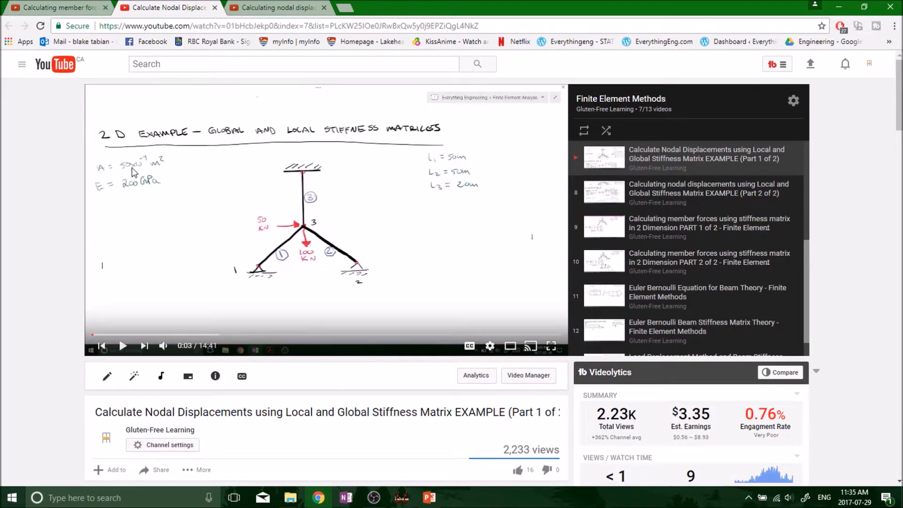
mouse_move(173, 167)
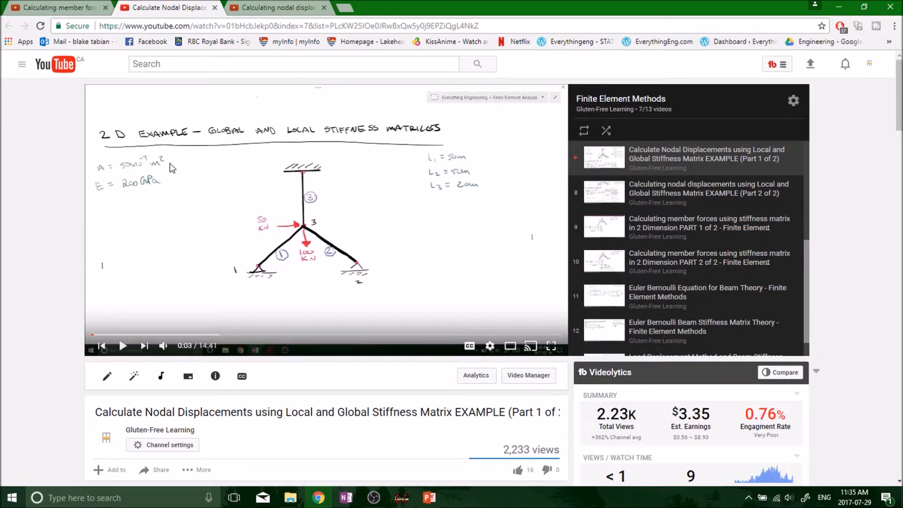
click(429, 498)
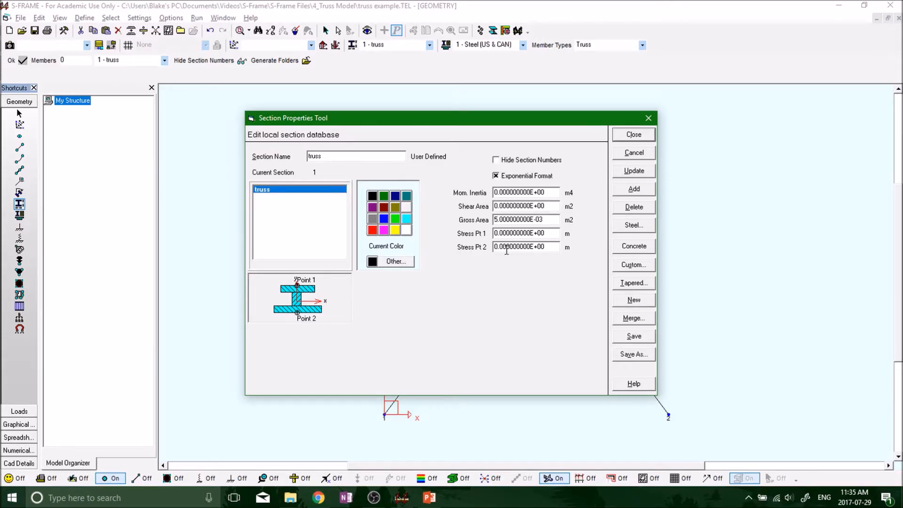
mouse_move(480, 238)
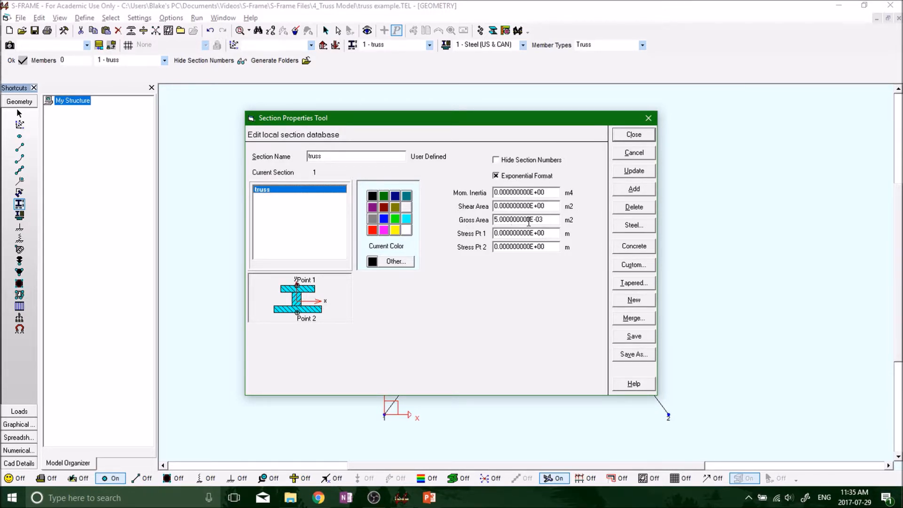
click(495, 176)
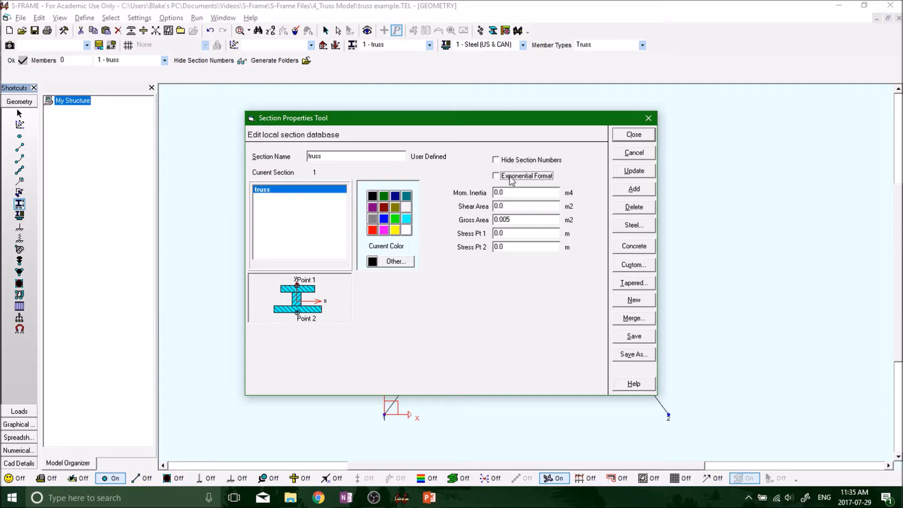
mouse_move(529, 219)
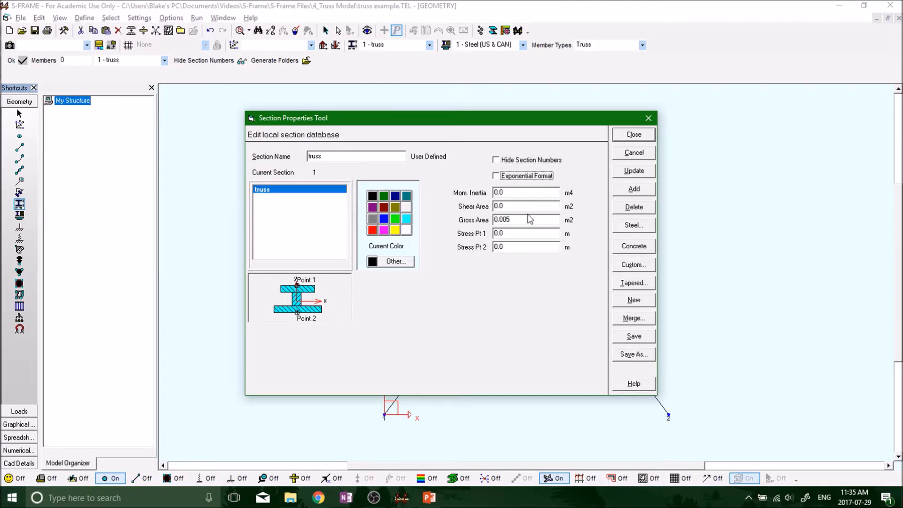
click(495, 176)
text(5E)
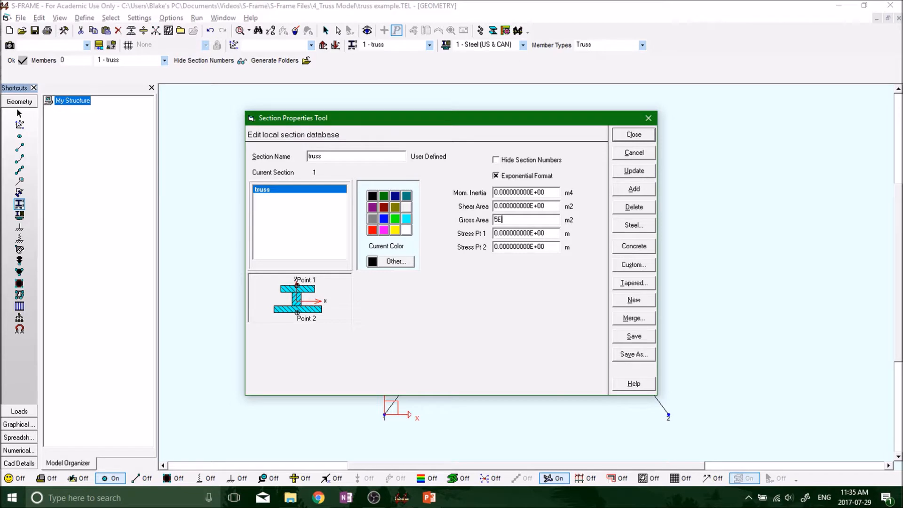
text(-4)
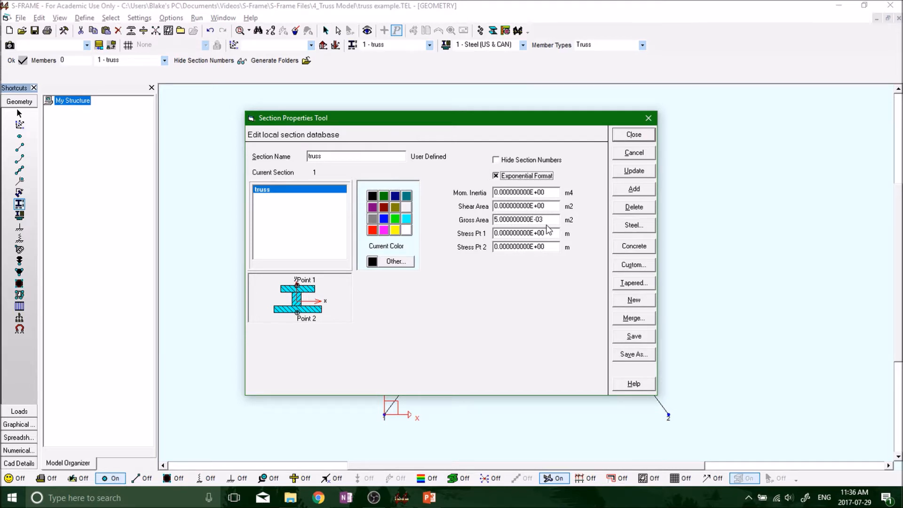
mouse_move(598, 203)
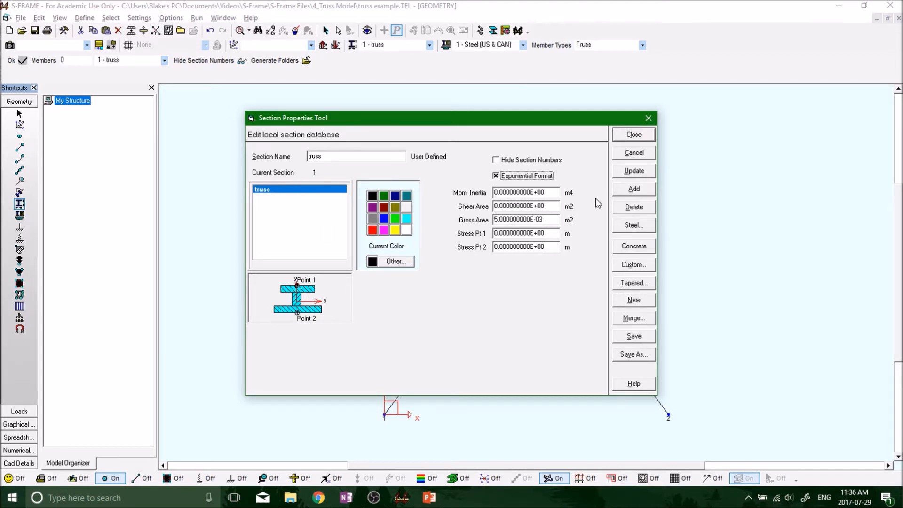
mouse_move(506, 229)
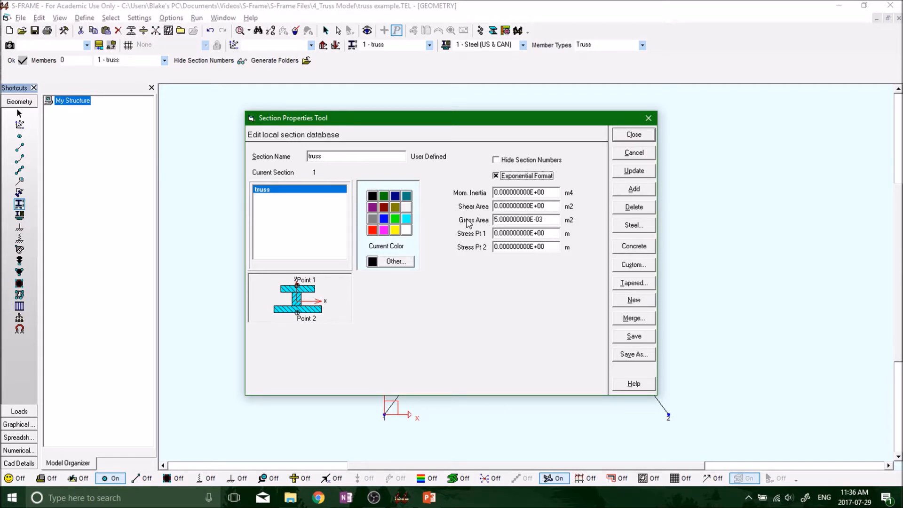
mouse_move(443, 195)
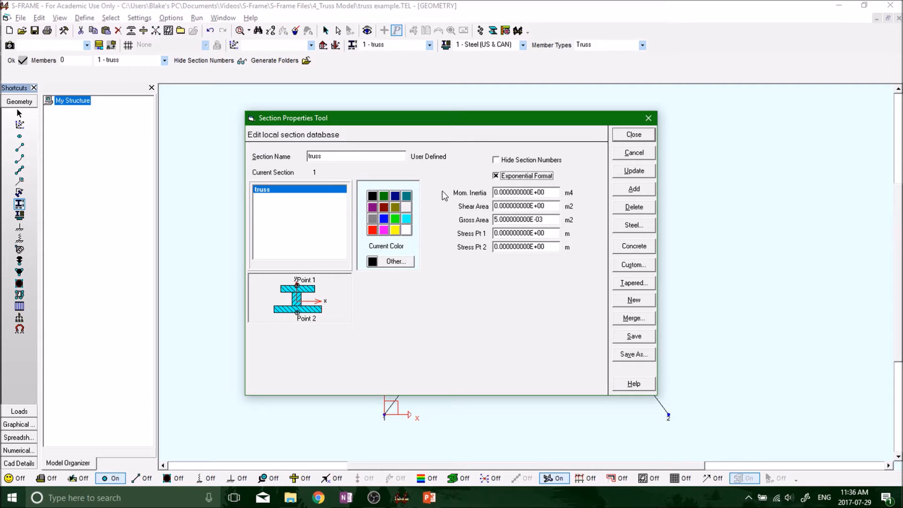
mouse_move(440, 225)
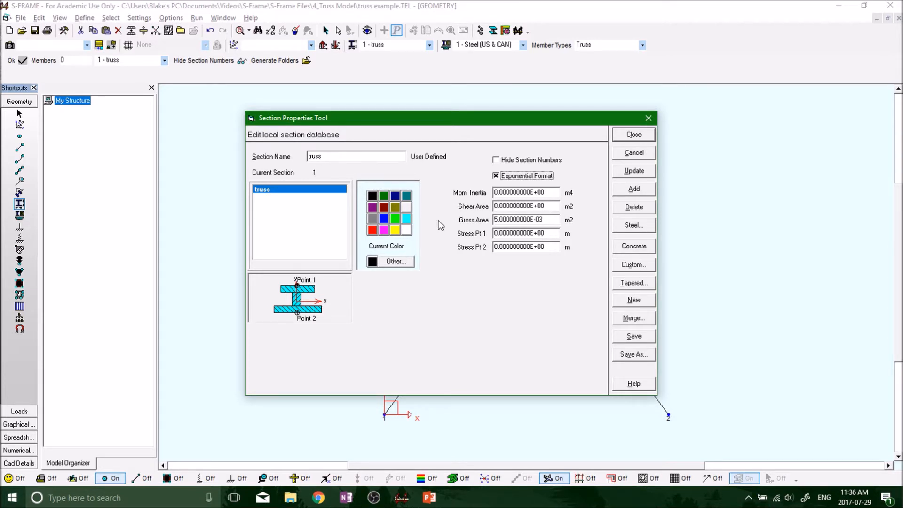
mouse_move(473, 226)
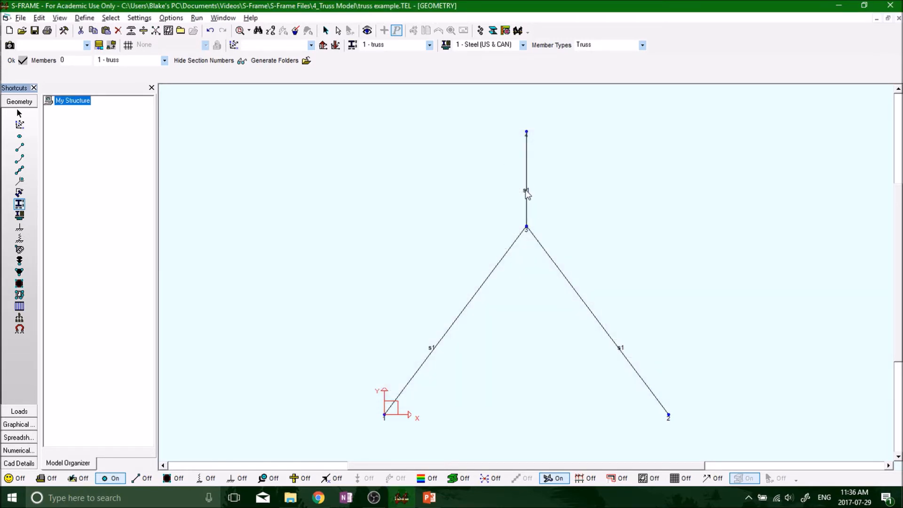
mouse_move(516, 207)
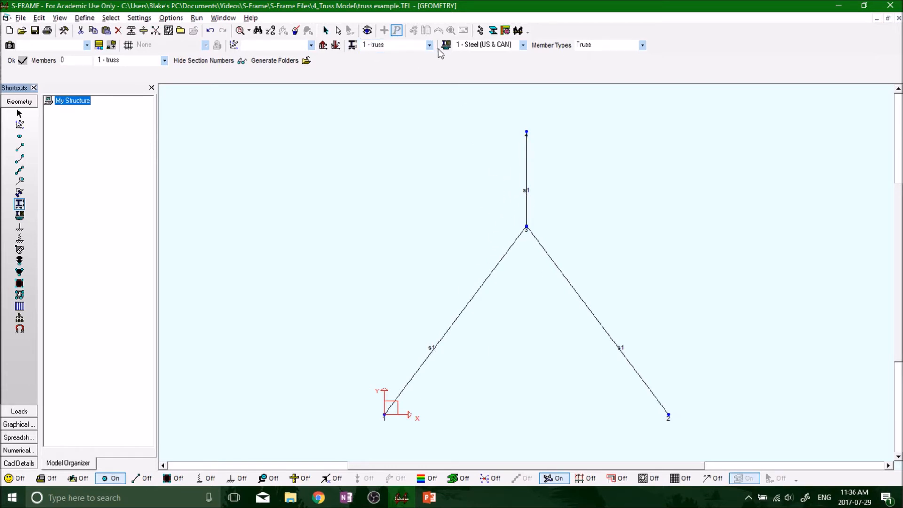
- Keep '1 - truss' as the current section from the toolbar section list
click(429, 46)
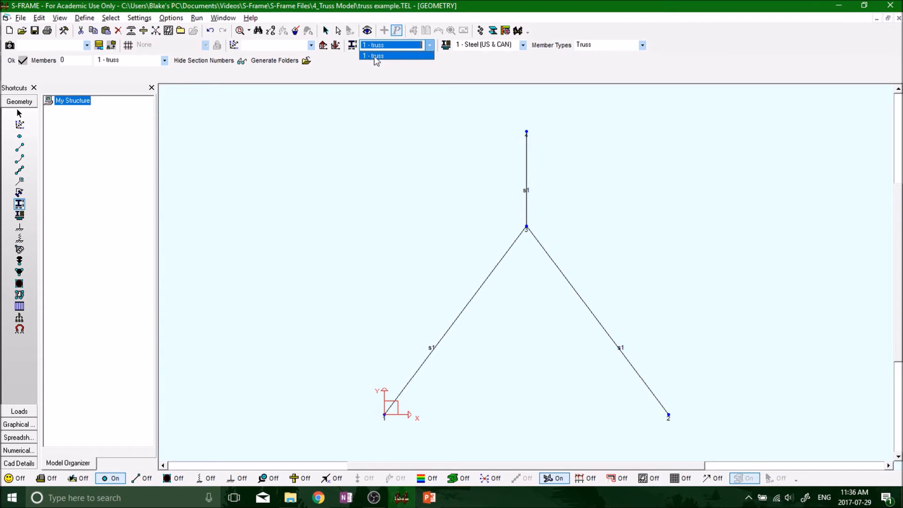
click(373, 56)
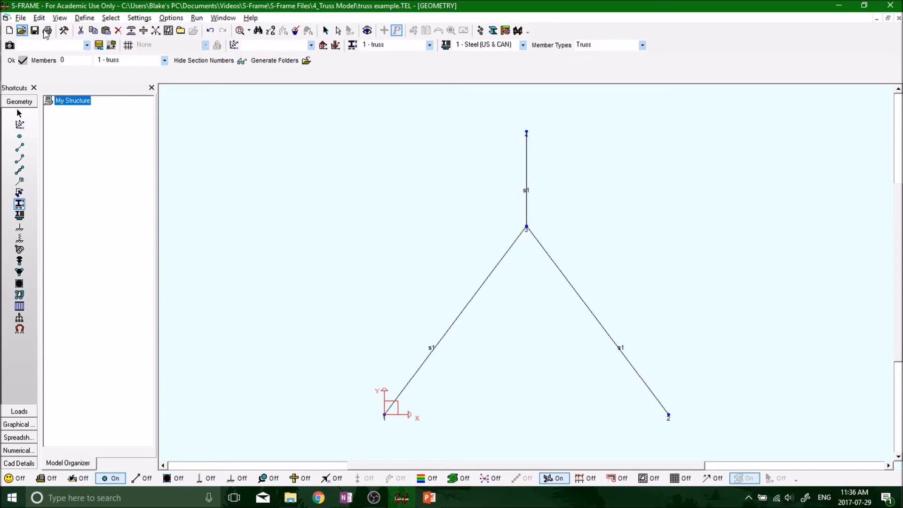
mouse_move(288, 199)
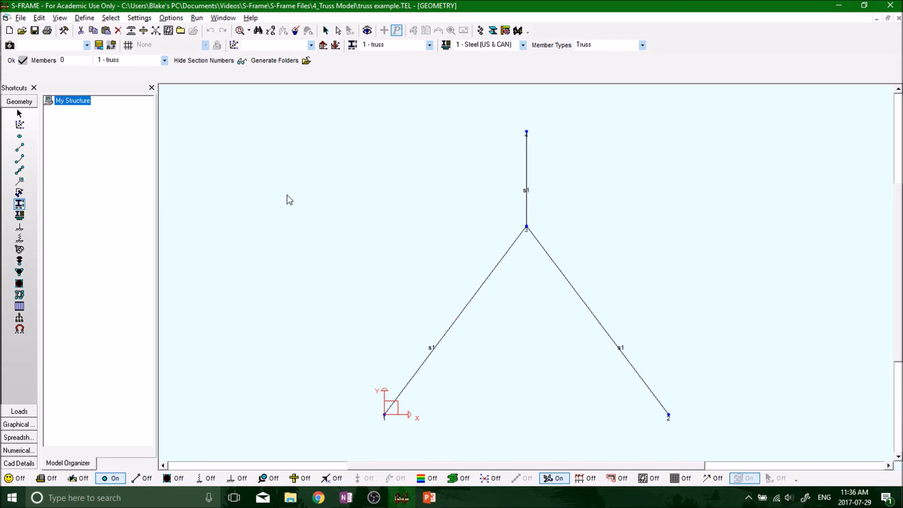
mouse_move(517, 312)
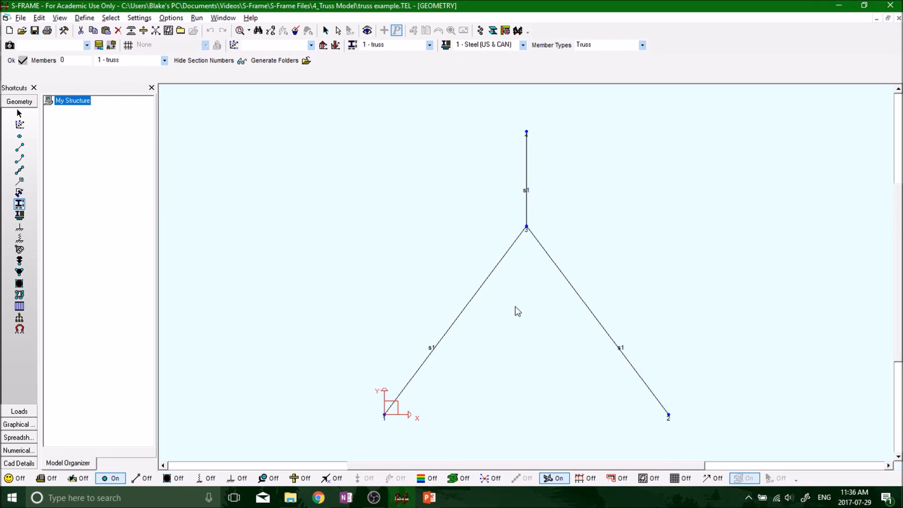
mouse_move(429, 212)
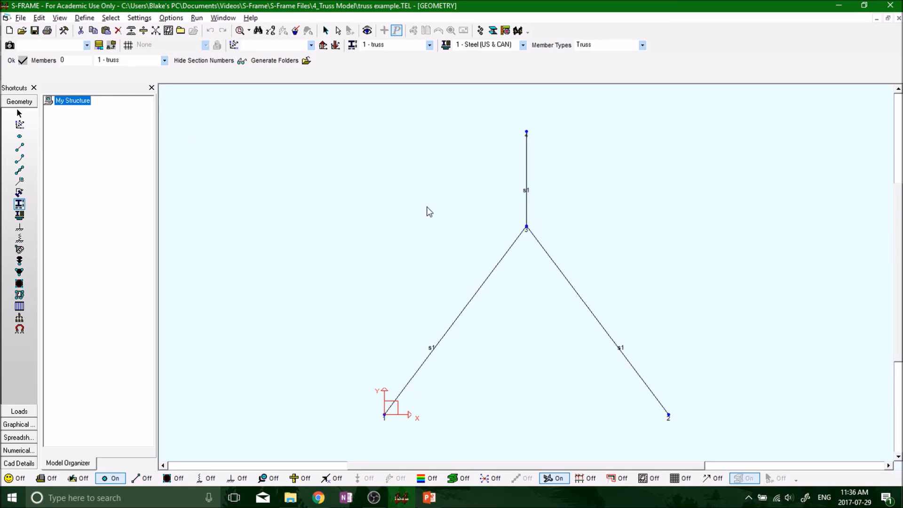
mouse_move(418, 234)
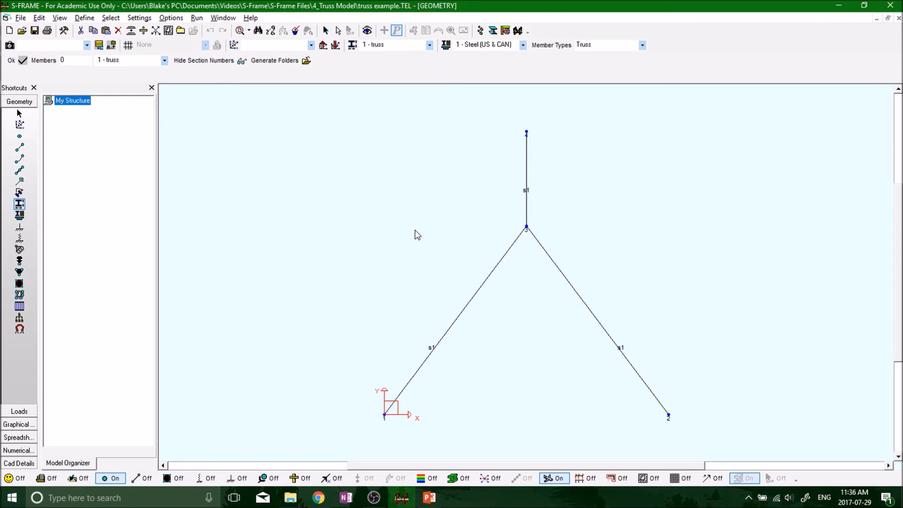
mouse_move(364, 212)
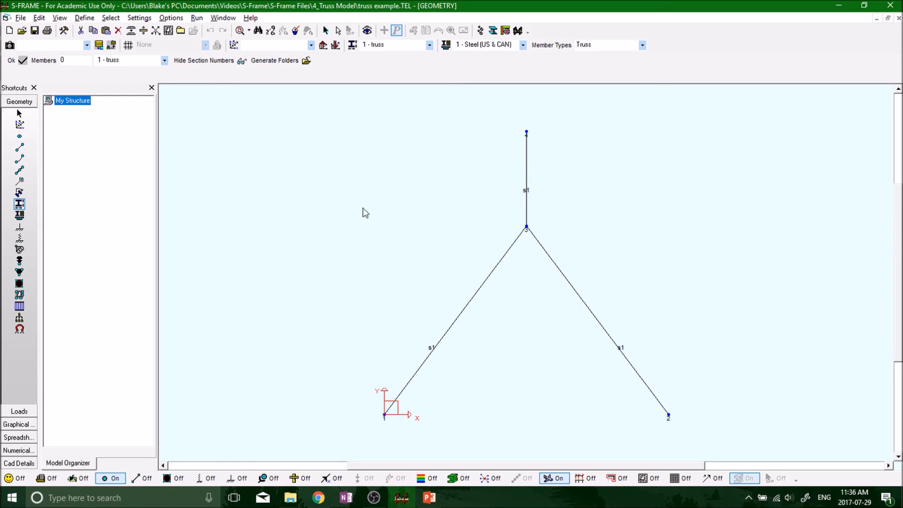
mouse_move(340, 181)
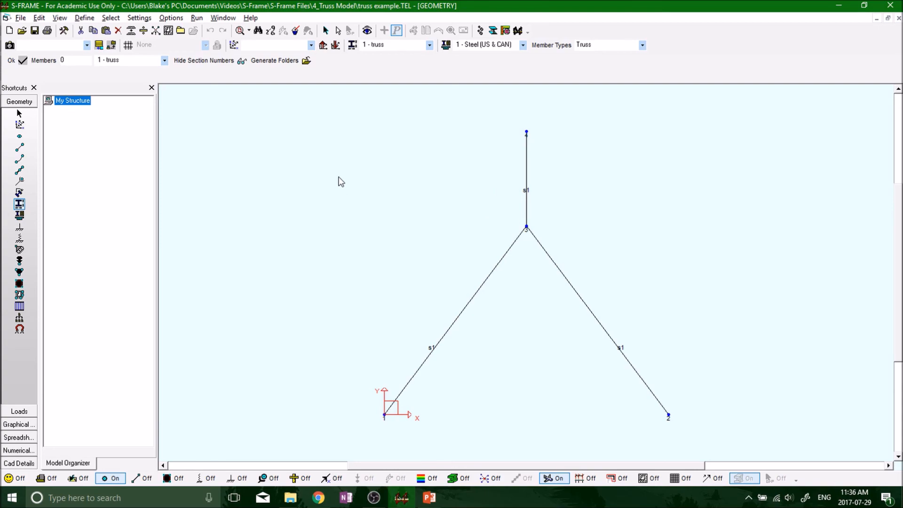